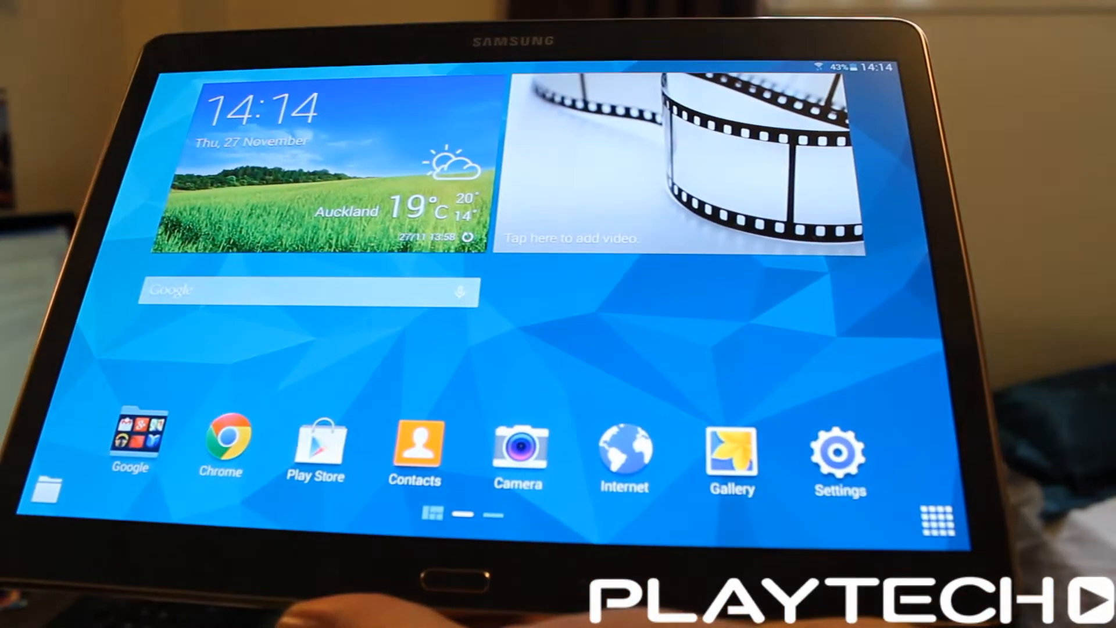
Step: Browse Settings through the Device and Applications tabs to the Application manager
left_click(838, 449)
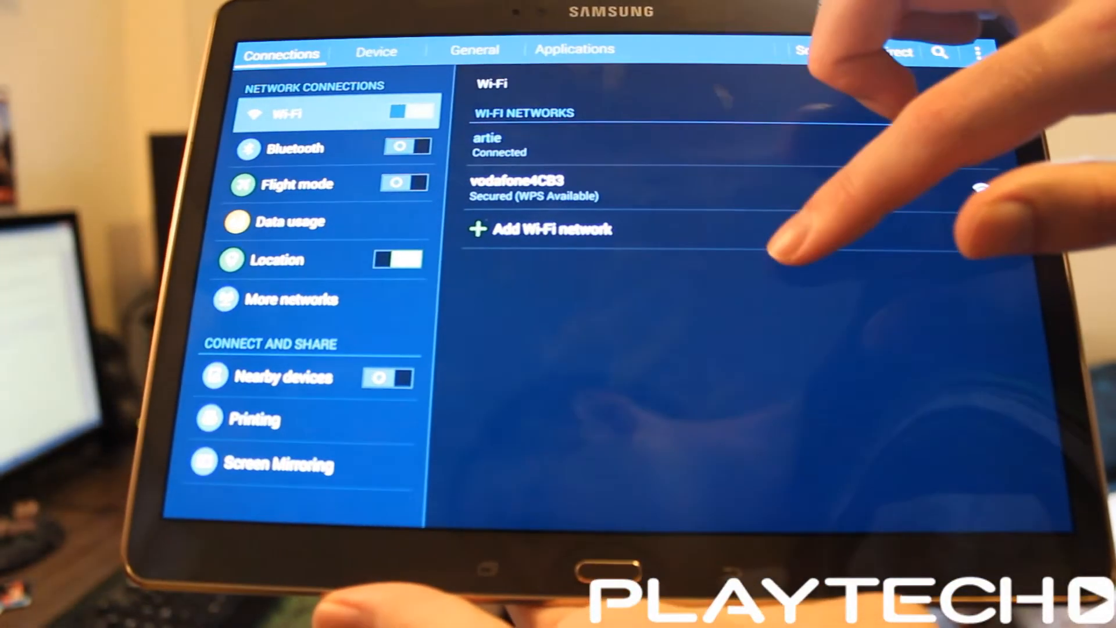
left_click(382, 85)
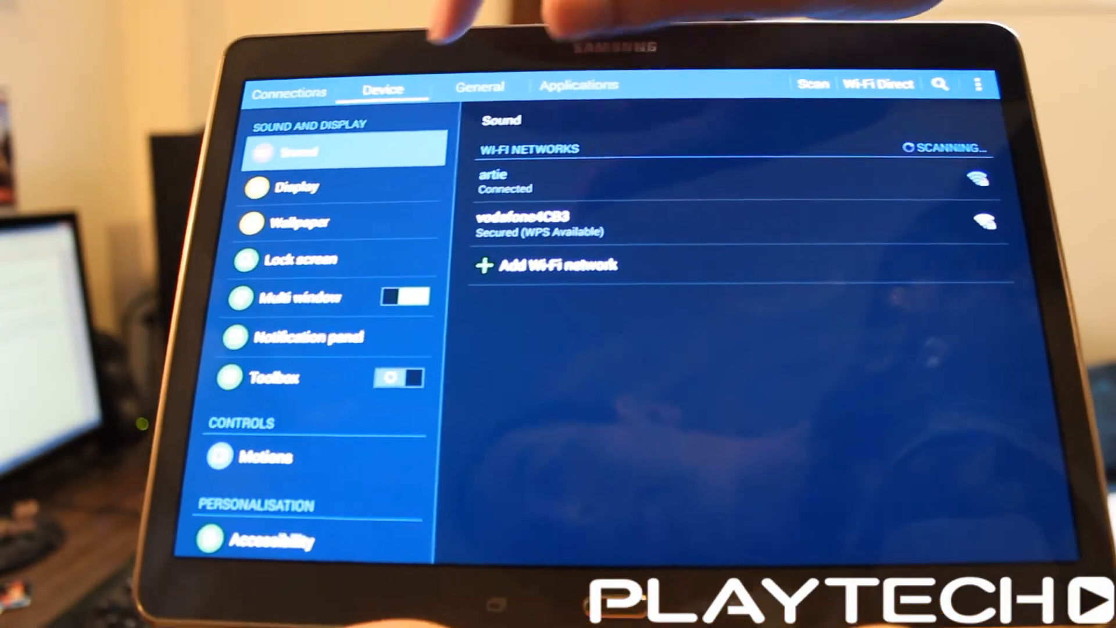
left_click(579, 85)
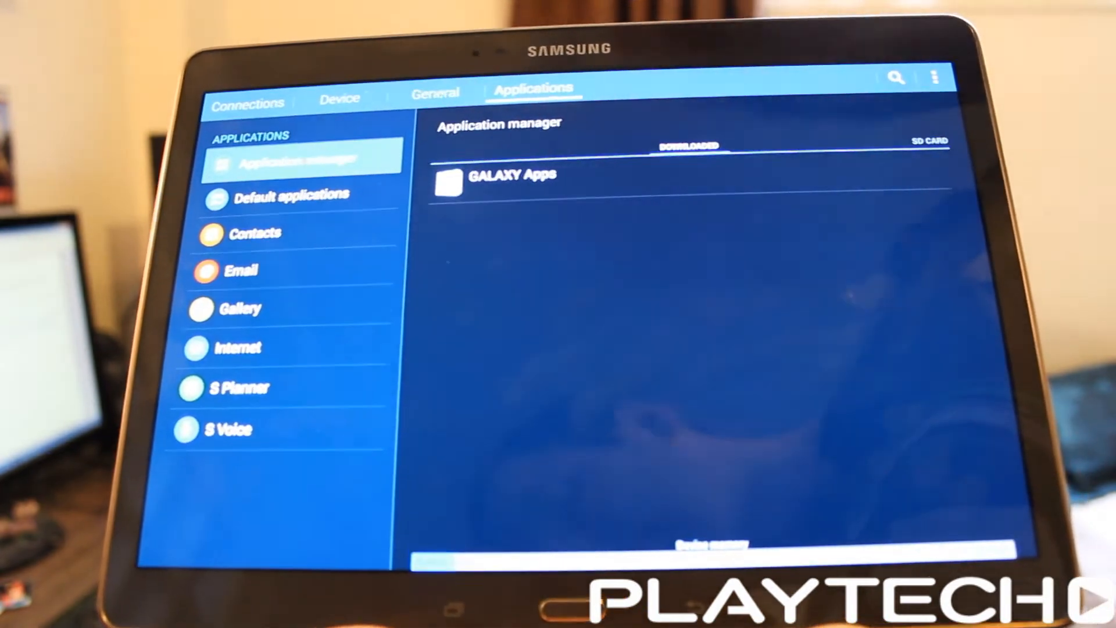
left_click(897, 76)
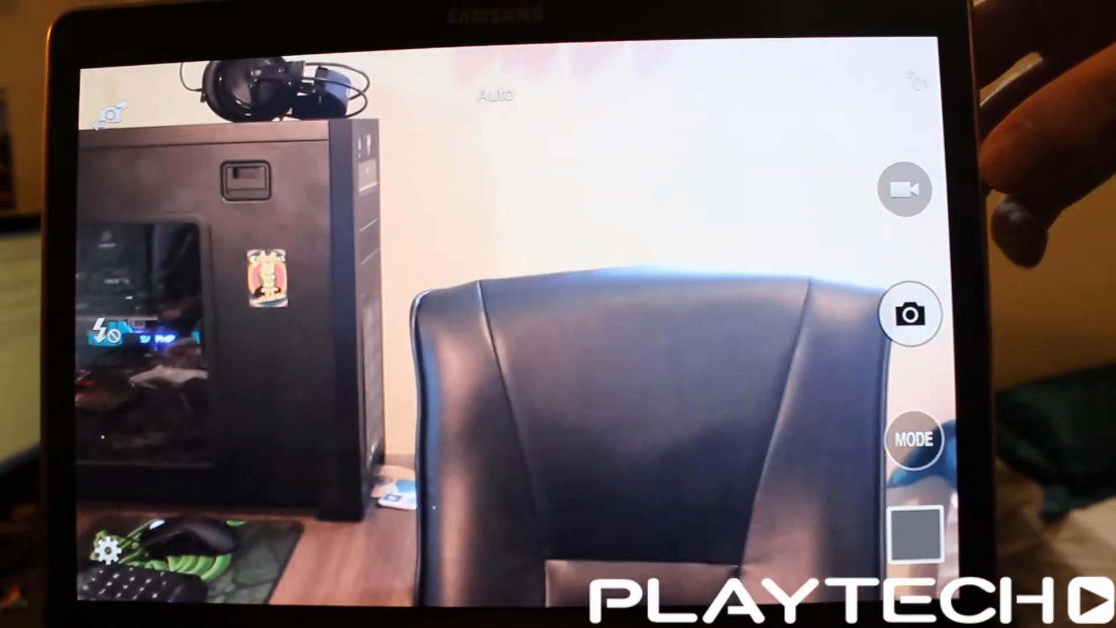
Step: Focus on the office chair and capture a photo of it
left_click(914, 314)
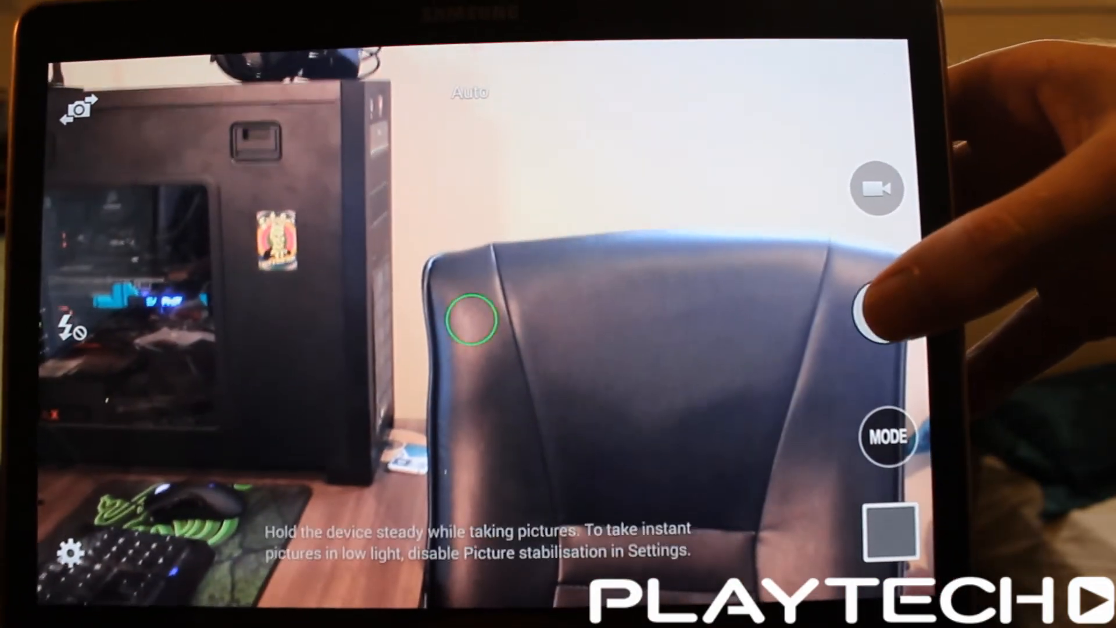
left_click(883, 312)
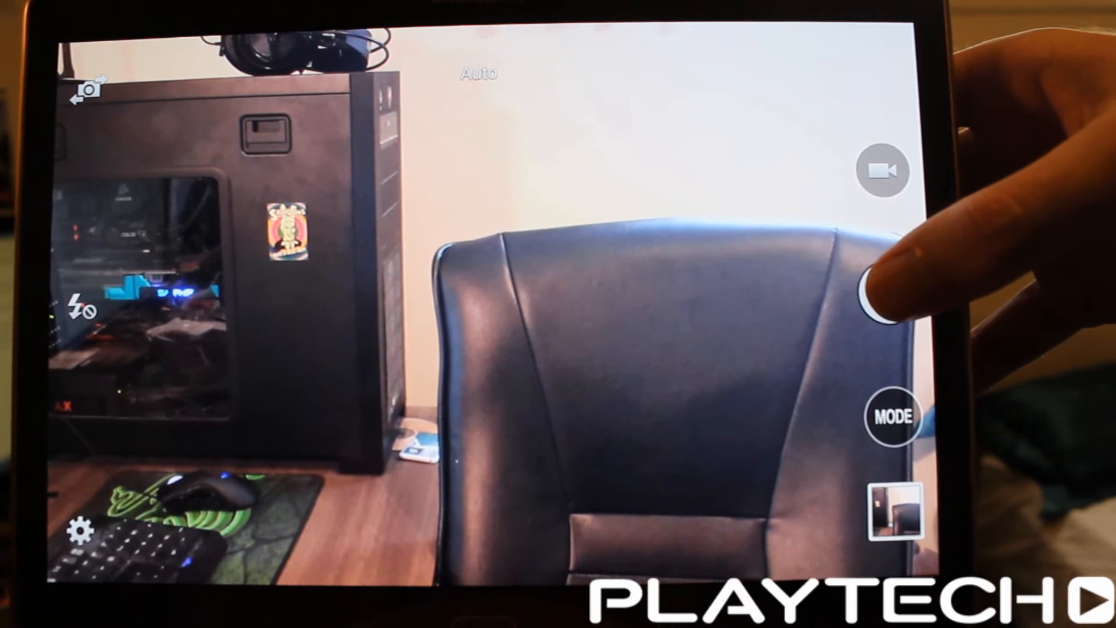
left_click(880, 300)
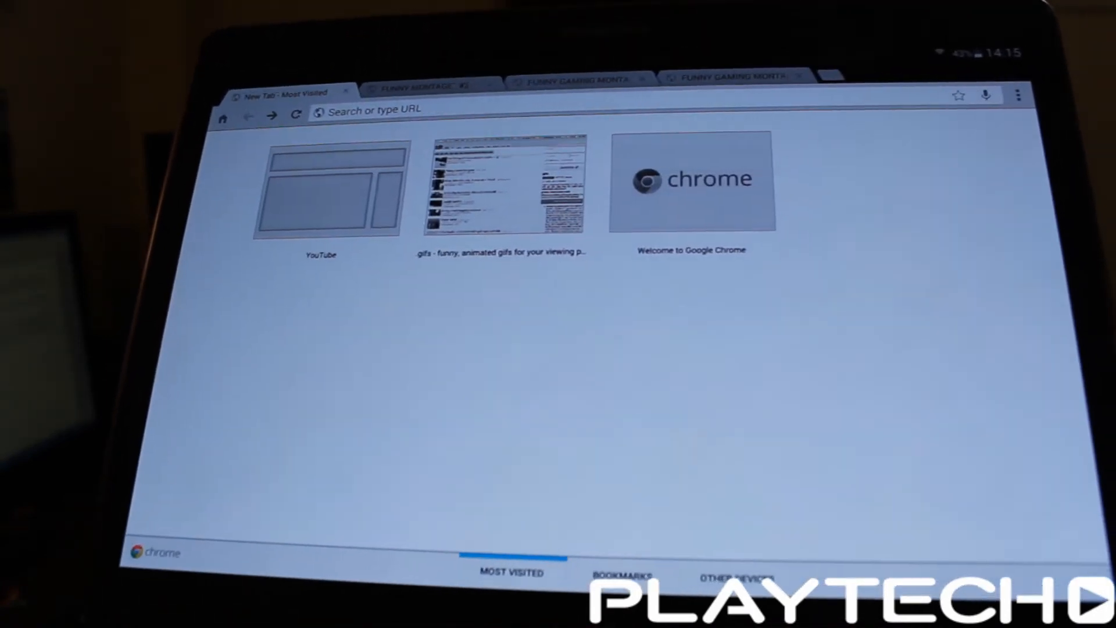
Step: Close the FUNNY MONTAGE #2 tab and load the reddit gifs page from Most Visited
left_click(328, 187)
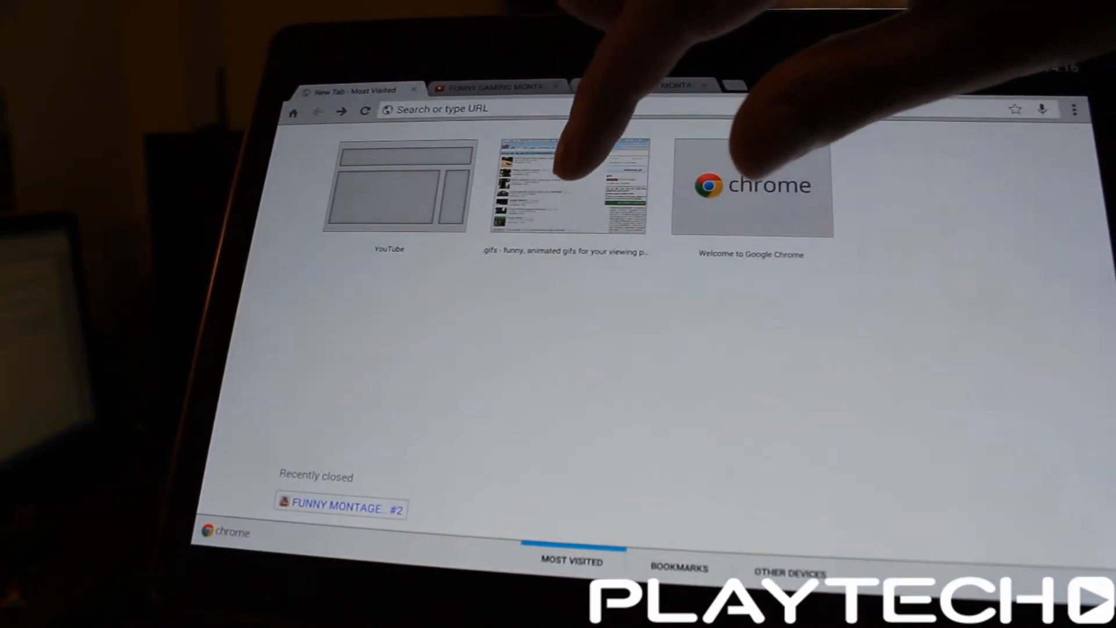
left_click(569, 186)
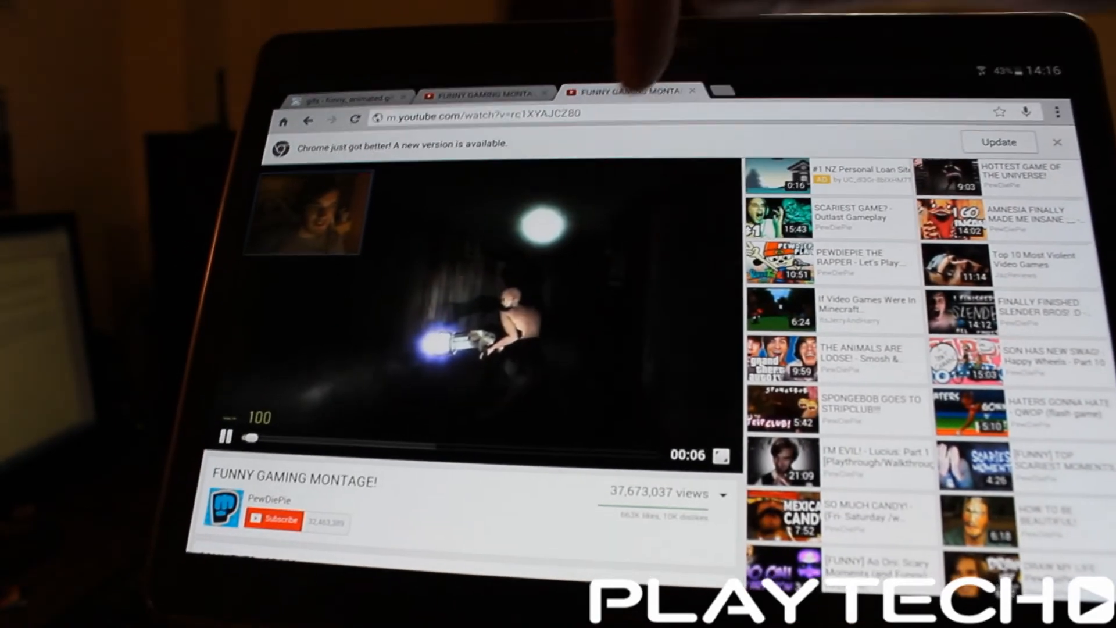
left_click(349, 94)
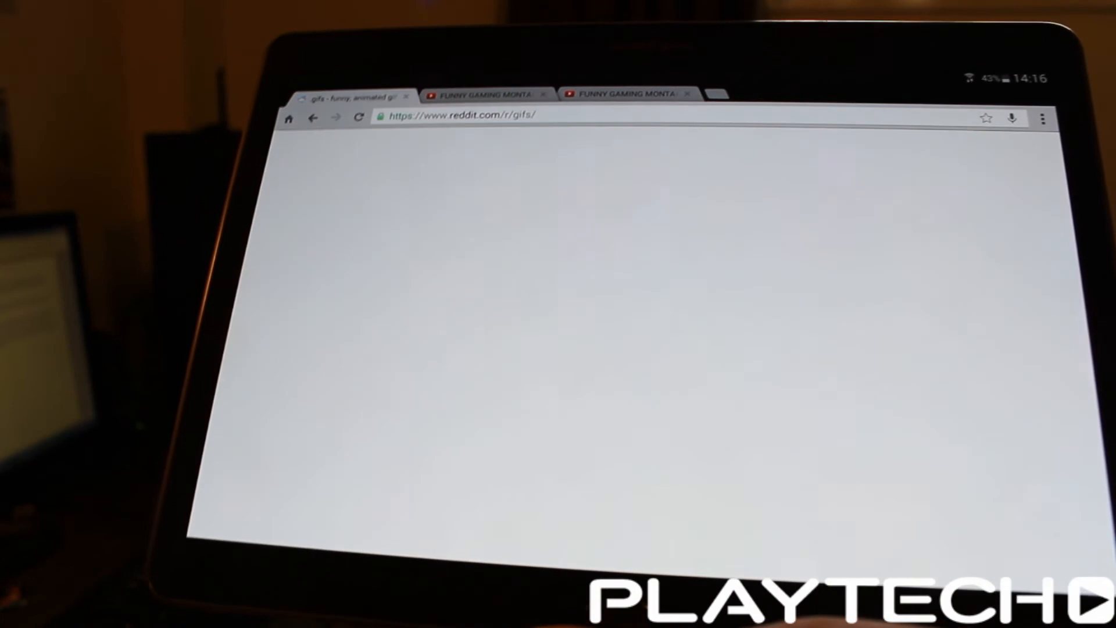